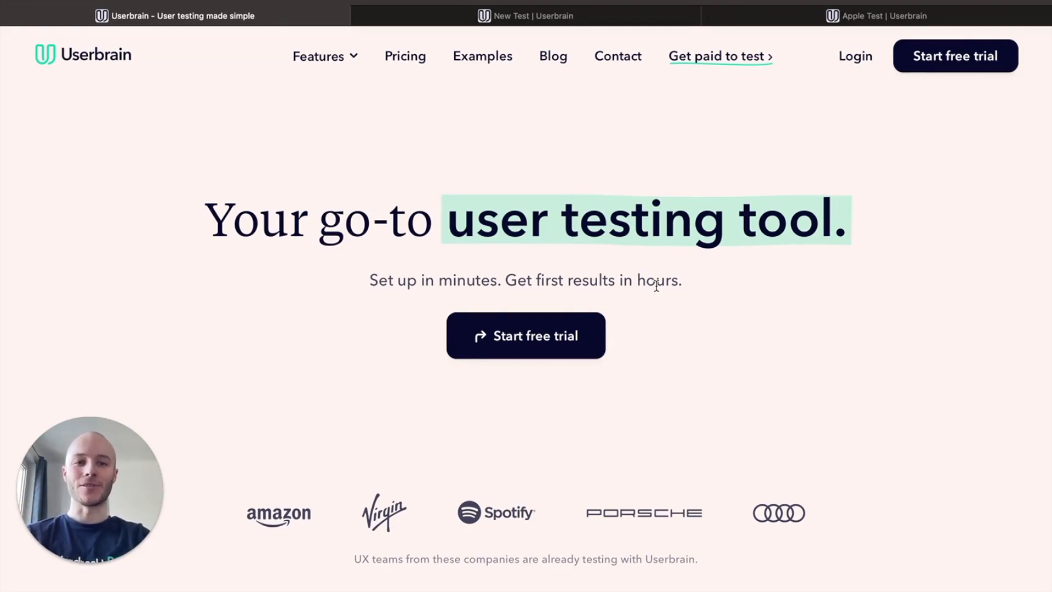
{"action": "mouse_move", "coordinate": [582, 310]}
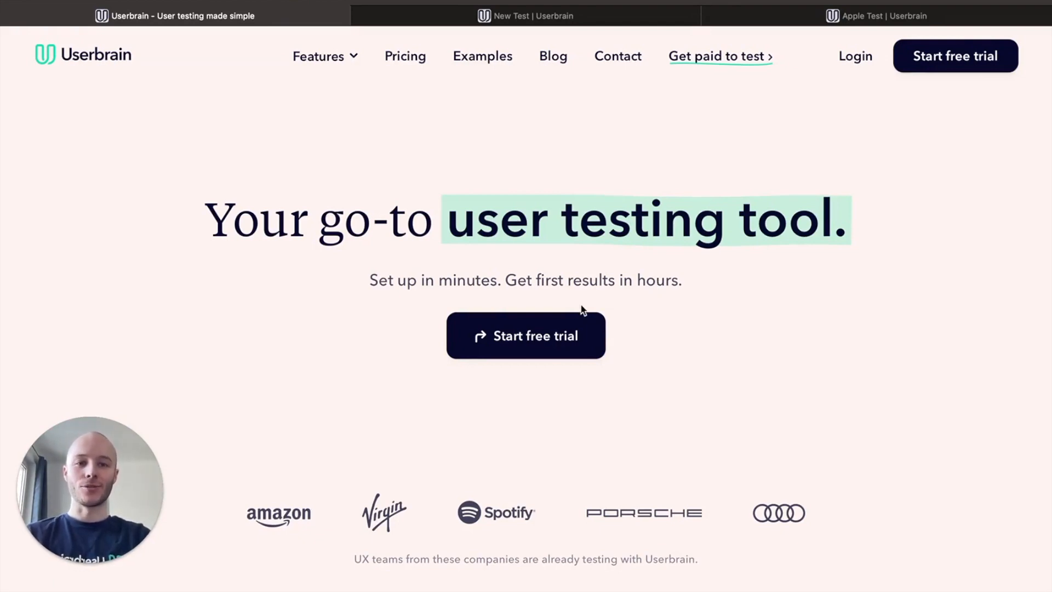
{"action": "mouse_move", "coordinate": [489, 147]}
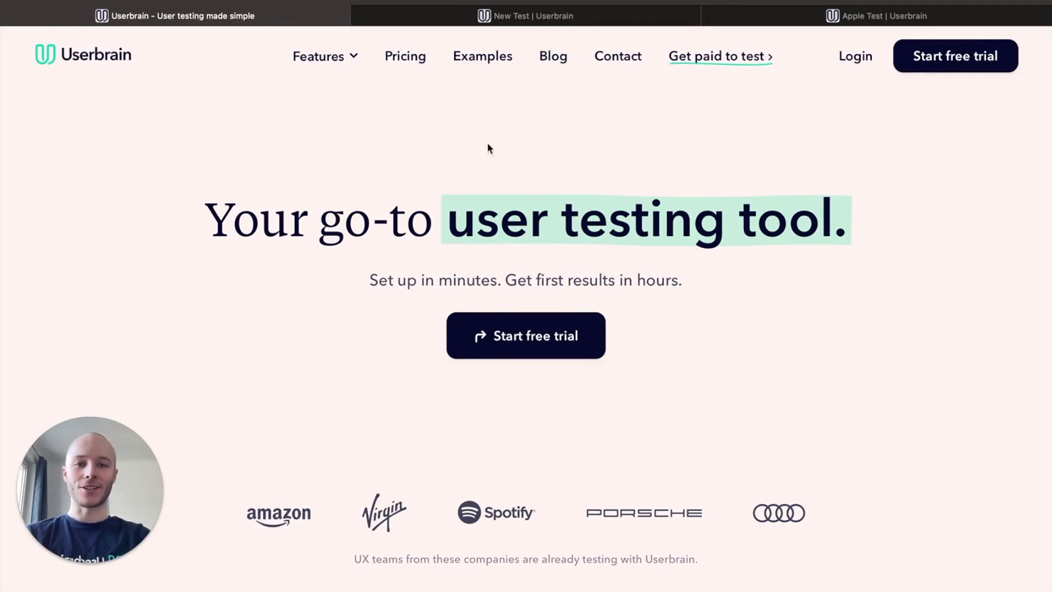
- Switch to the New Test page and scroll down to its Test instructions templates
{"action": "left_click", "coordinate": [524, 15]}
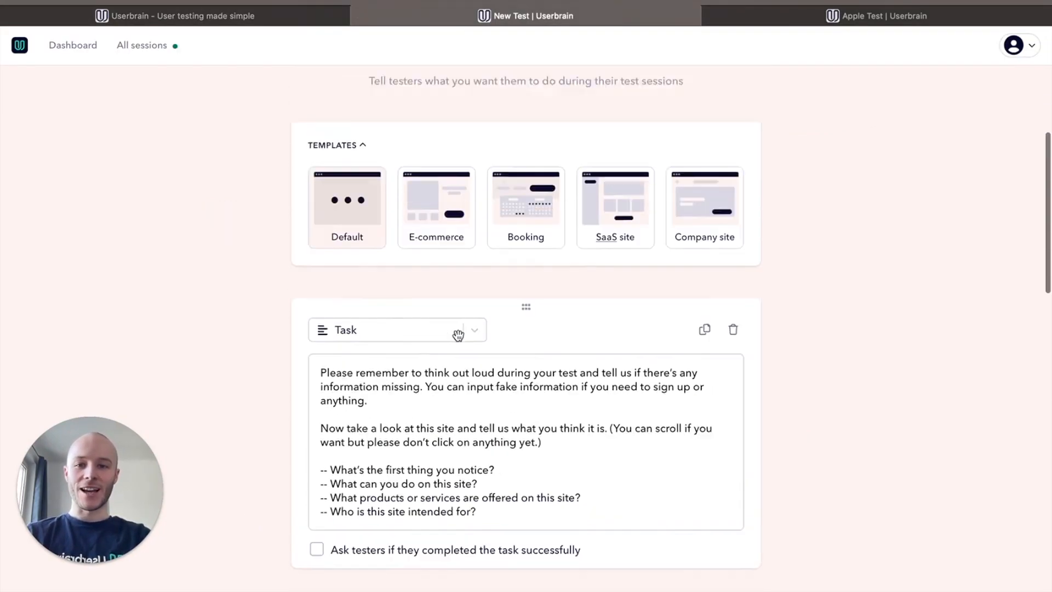
{"action": "scroll", "scroll_direction": "up", "scroll_amount": 3}
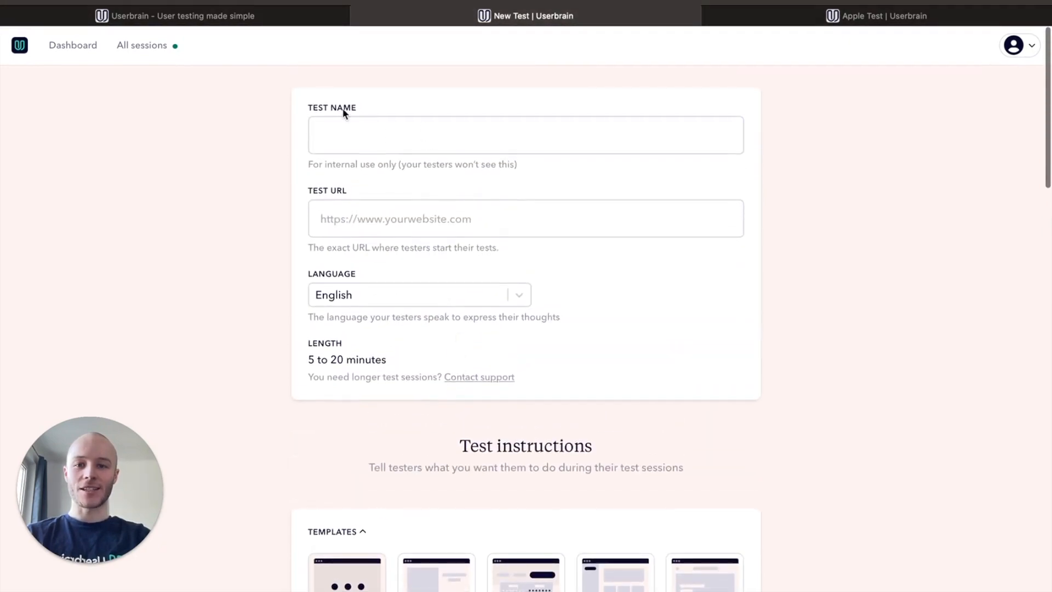
{"action": "mouse_move", "coordinate": [397, 306]}
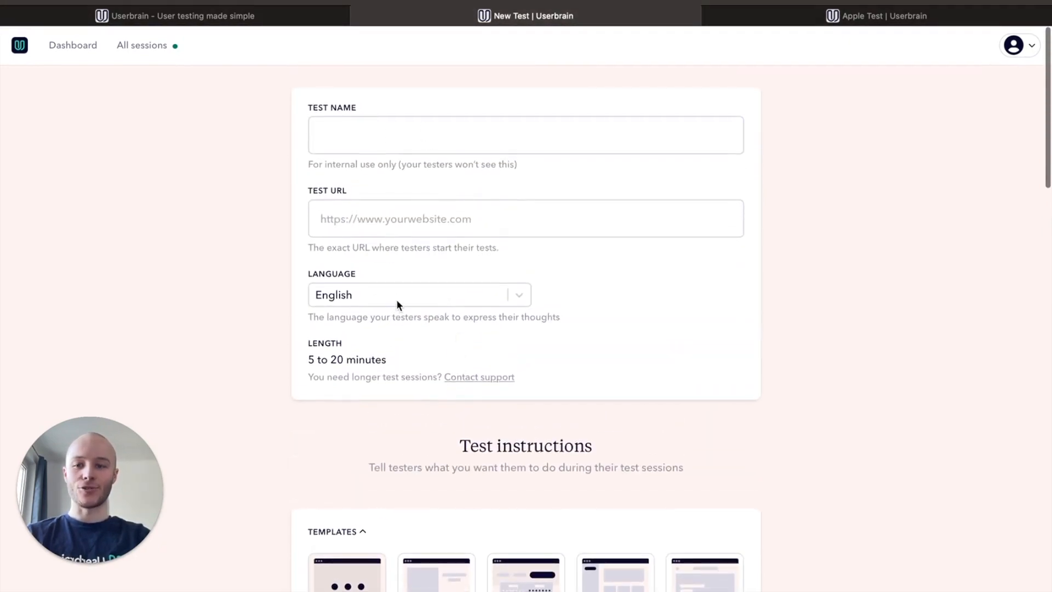
{"action": "mouse_move", "coordinate": [432, 388]}
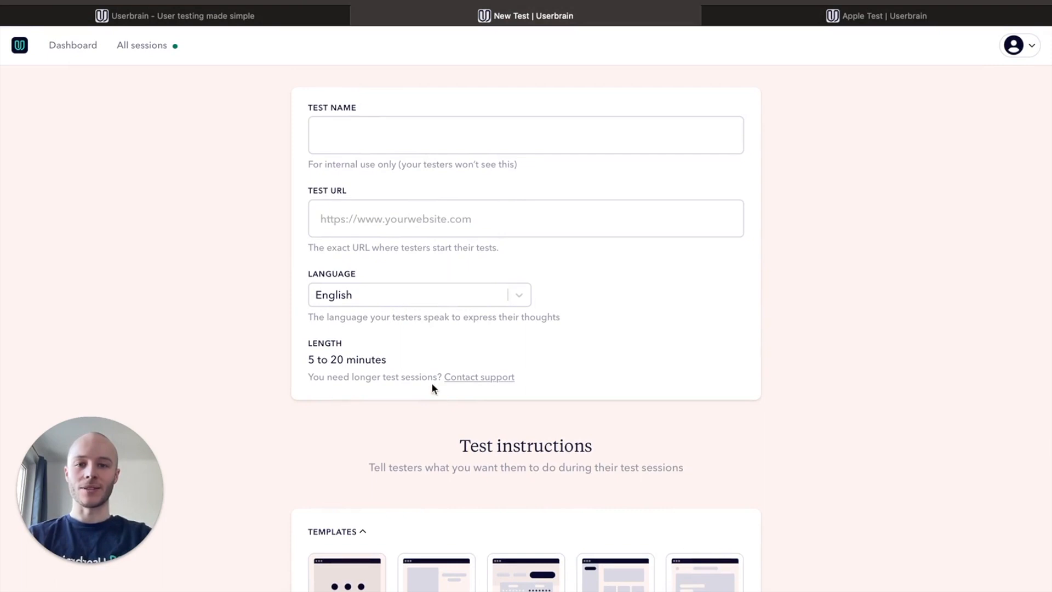
{"action": "mouse_move", "coordinate": [438, 405]}
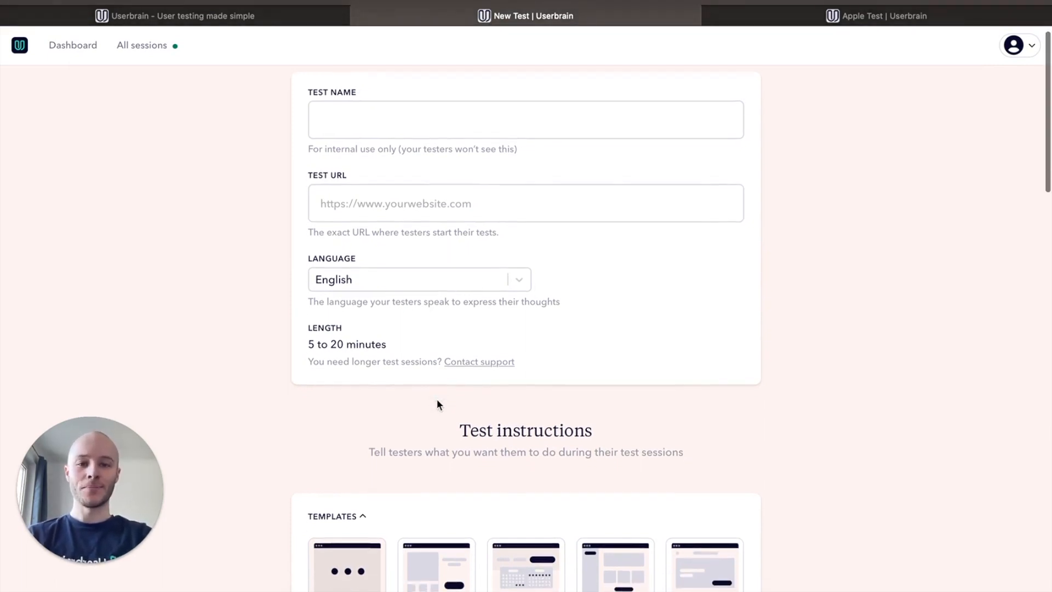
{"action": "scroll", "scroll_direction": "down", "scroll_amount": 3}
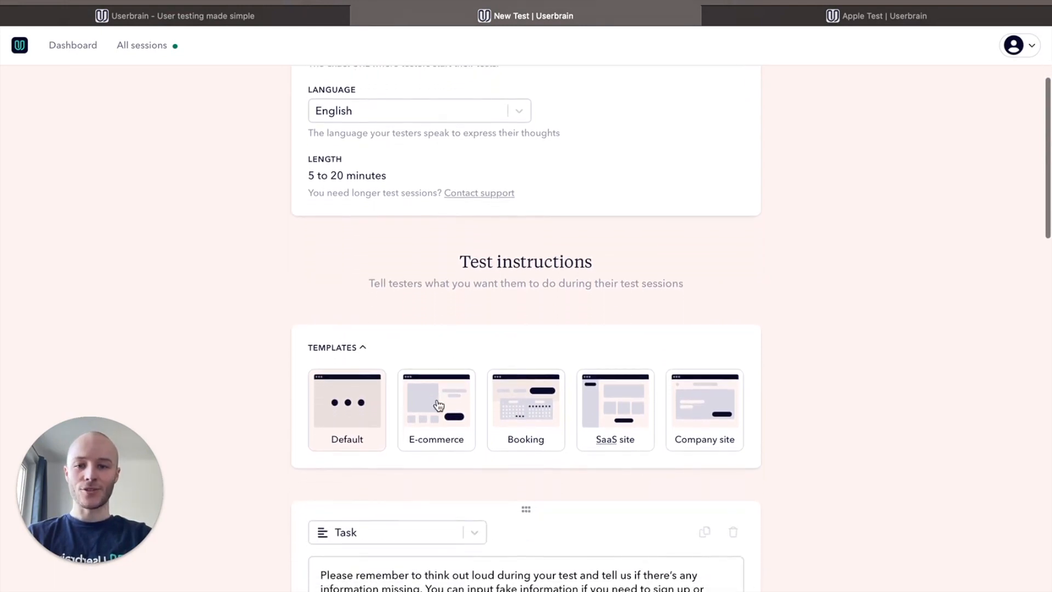
{"action": "scroll", "scroll_direction": "down", "scroll_amount": 3}
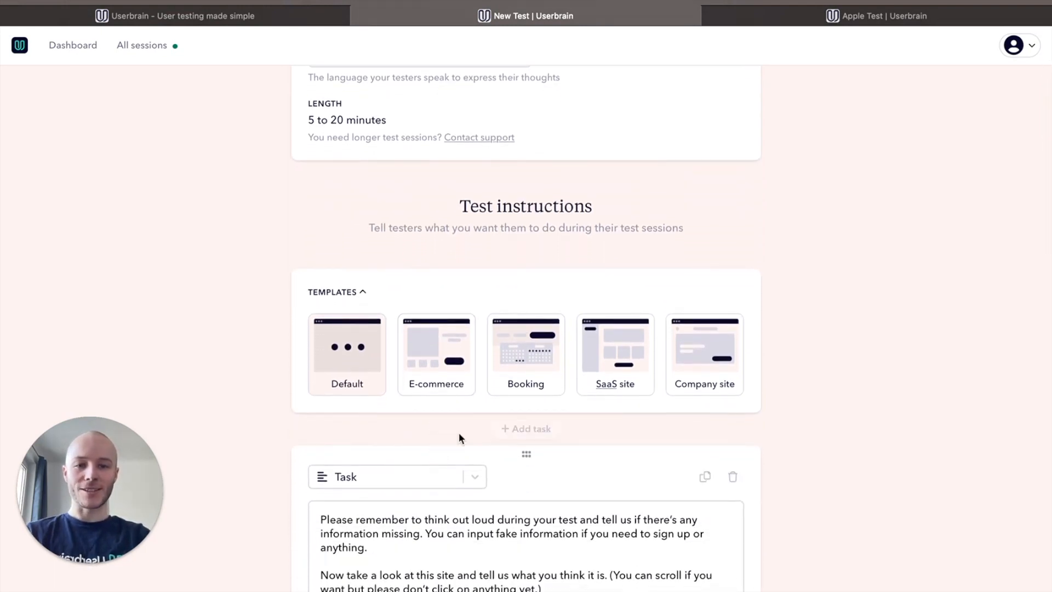
{"action": "mouse_move", "coordinate": [520, 407]}
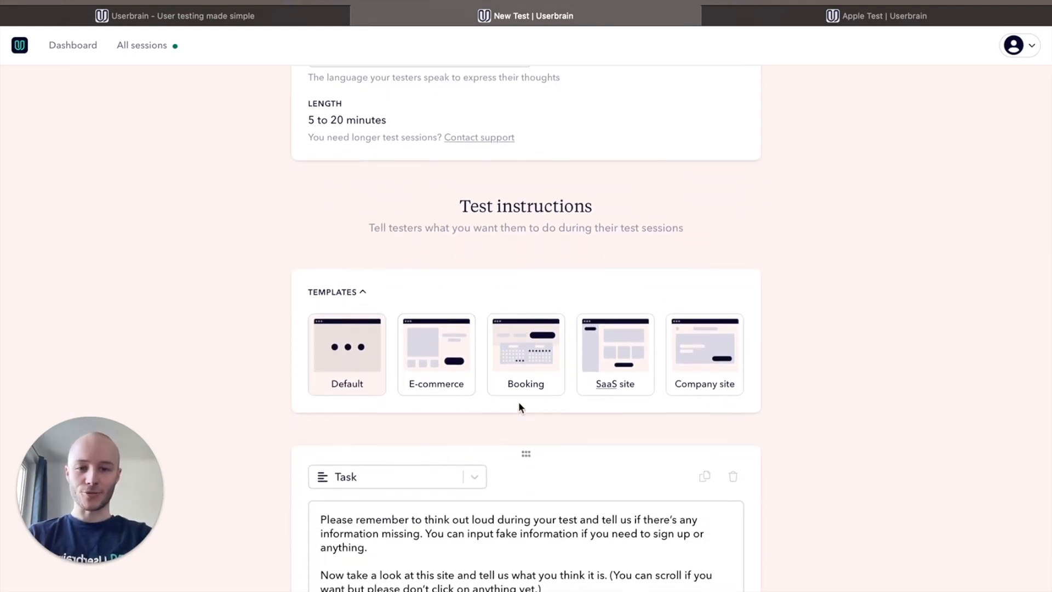
{"action": "mouse_move", "coordinate": [542, 408]}
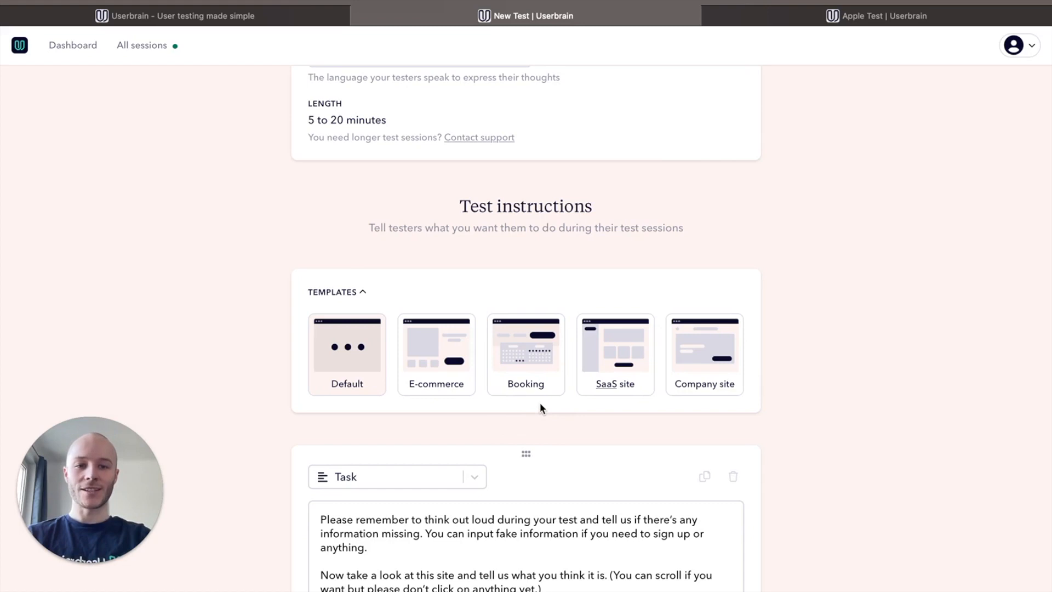
{"action": "scroll", "scroll_direction": "up", "scroll_amount": 3}
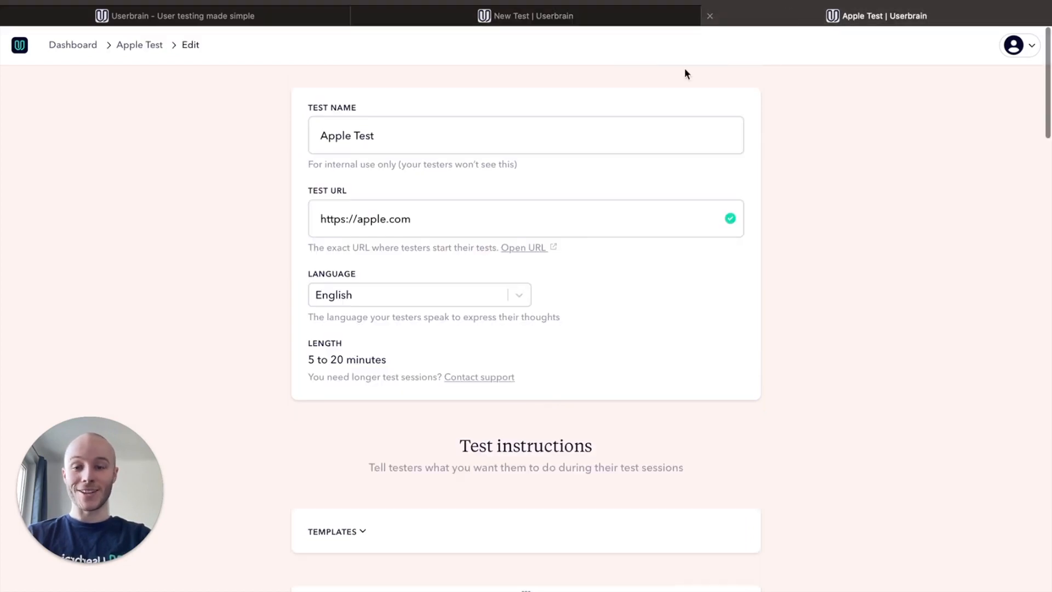
{"action": "mouse_move", "coordinate": [527, 250]}
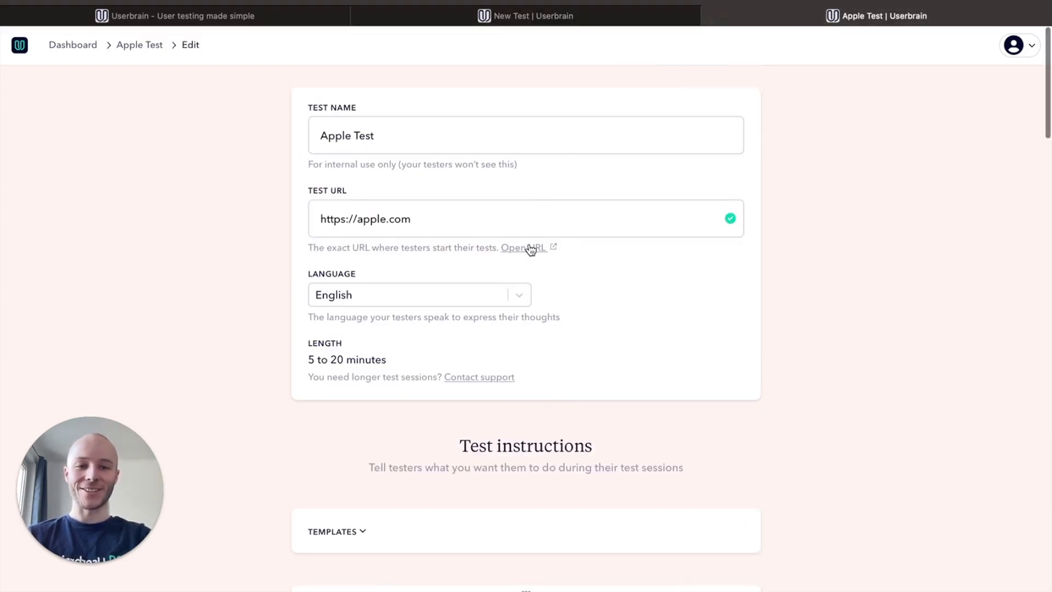
{"action": "mouse_move", "coordinate": [533, 164]}
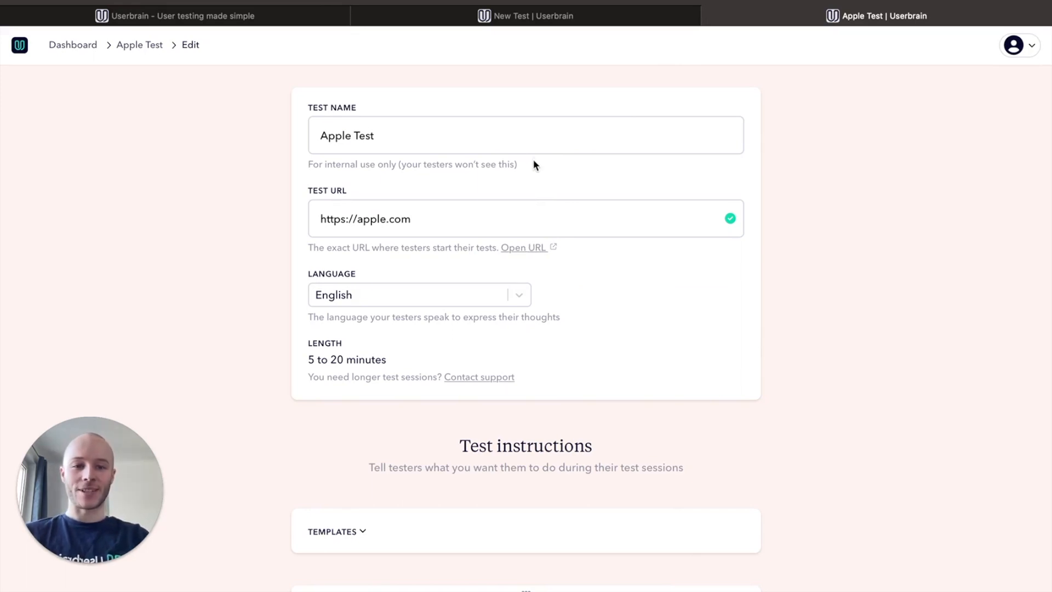
{"action": "scroll", "scroll_direction": "down", "scroll_amount": 3}
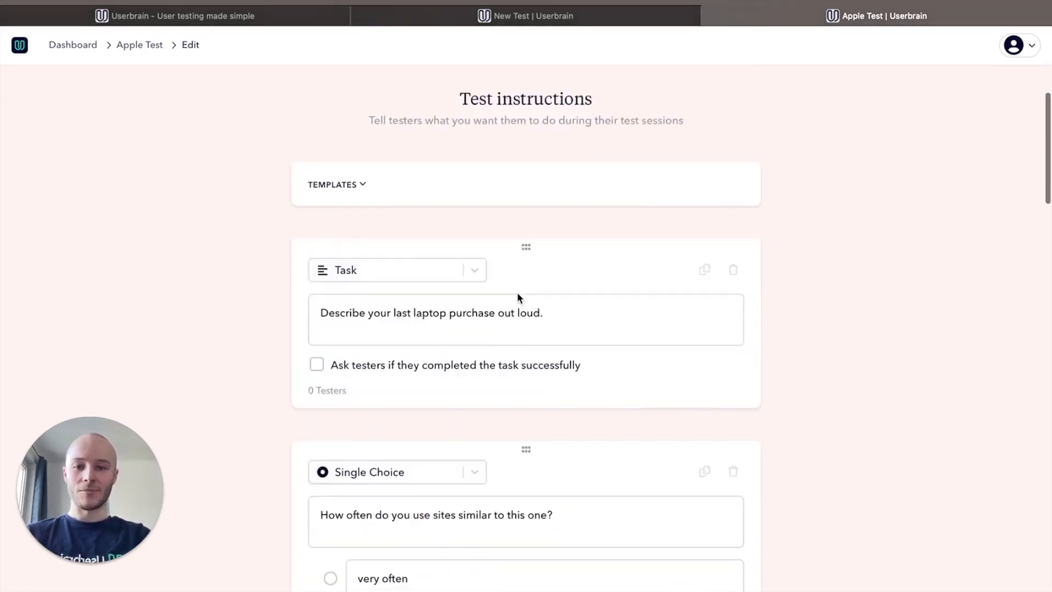
{"action": "scroll", "scroll_direction": "down", "scroll_amount": 3}
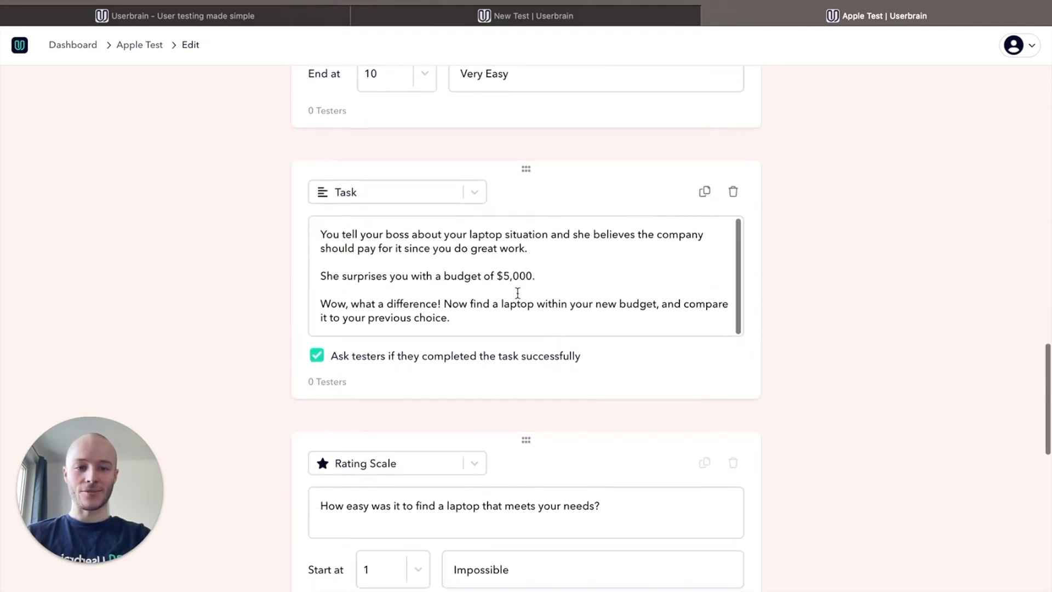
{"action": "scroll", "scroll_direction": "down", "scroll_amount": 3}
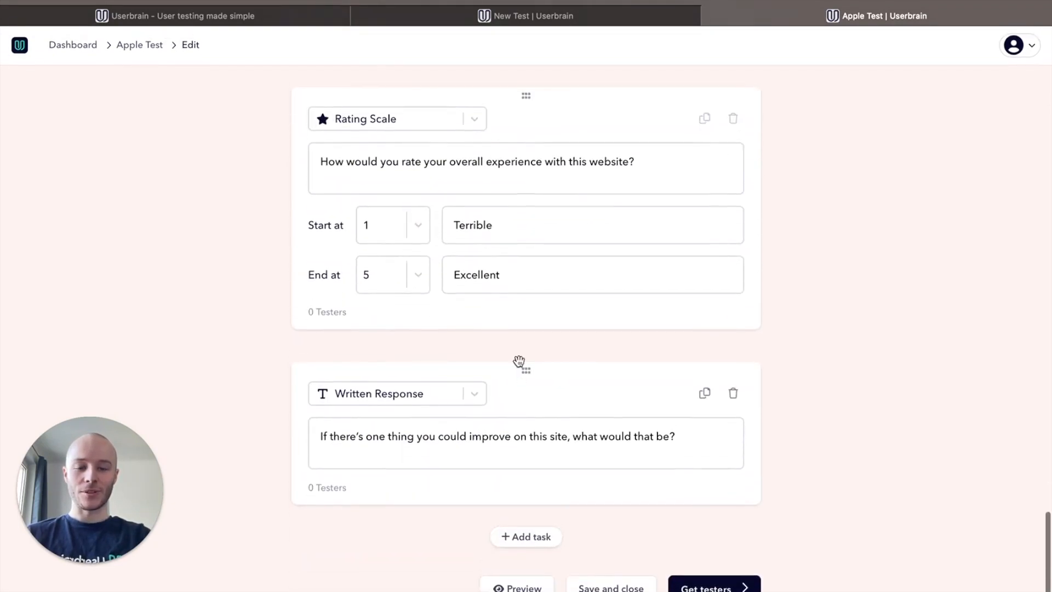
{"action": "mouse_move", "coordinate": [556, 395]}
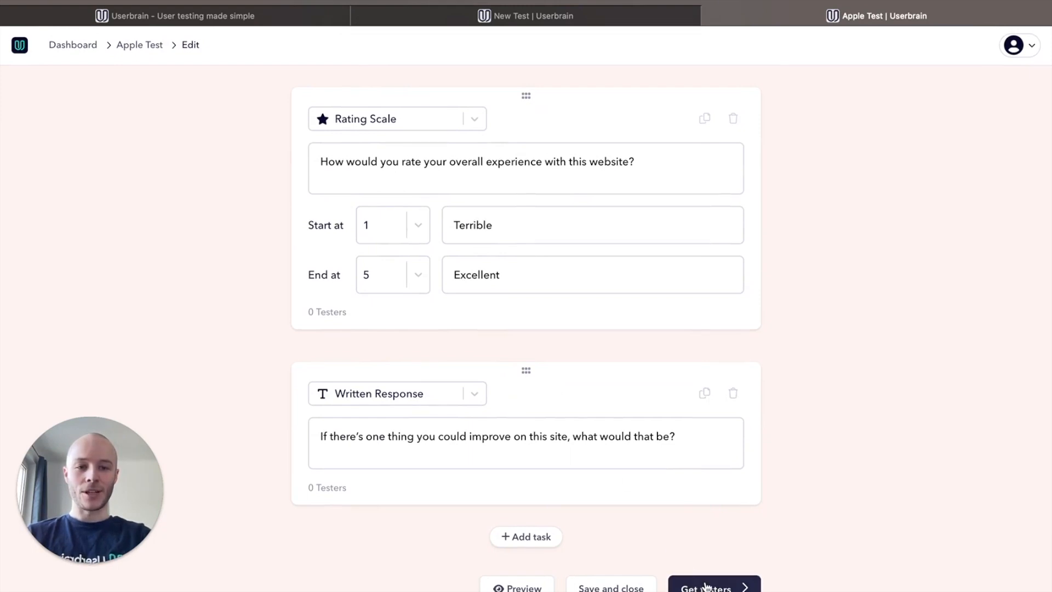
- Start Get testers for the Apple Test: Computers, United States, screener enabled
{"action": "left_click", "coordinate": [704, 587]}
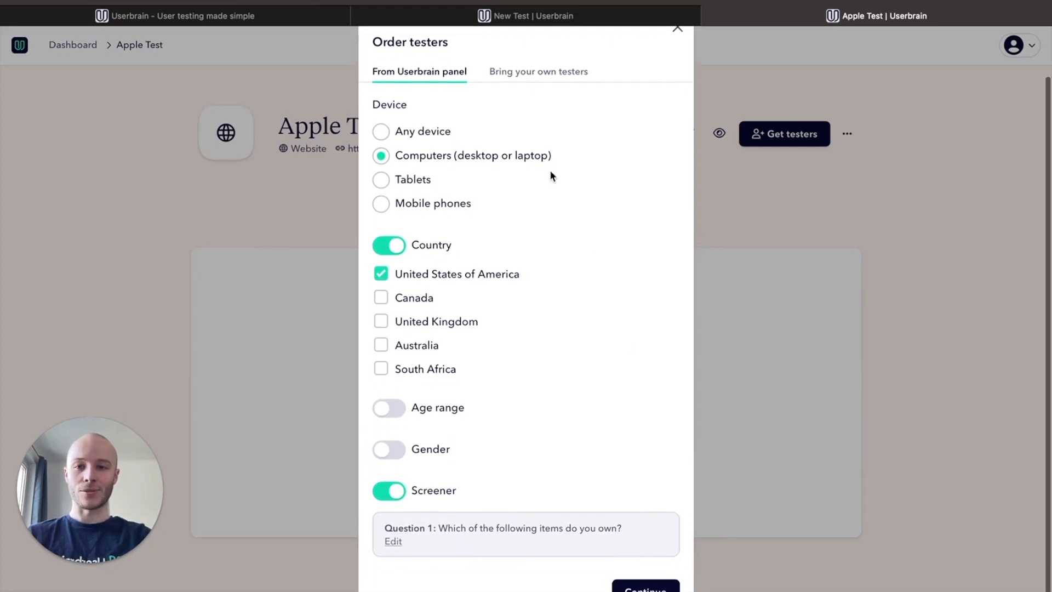
{"action": "mouse_move", "coordinate": [420, 164]}
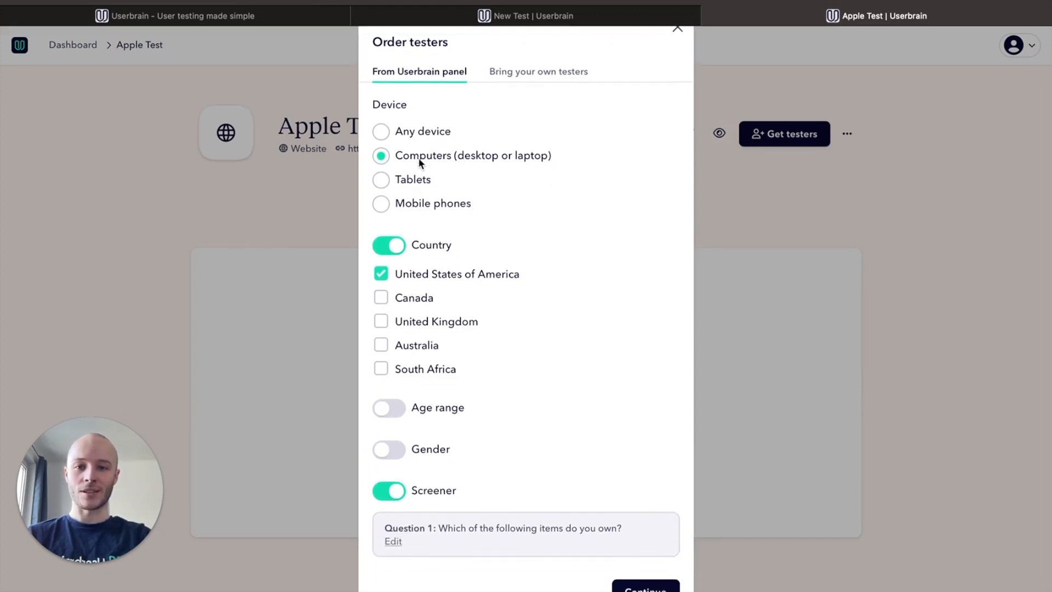
{"action": "mouse_move", "coordinate": [496, 295]}
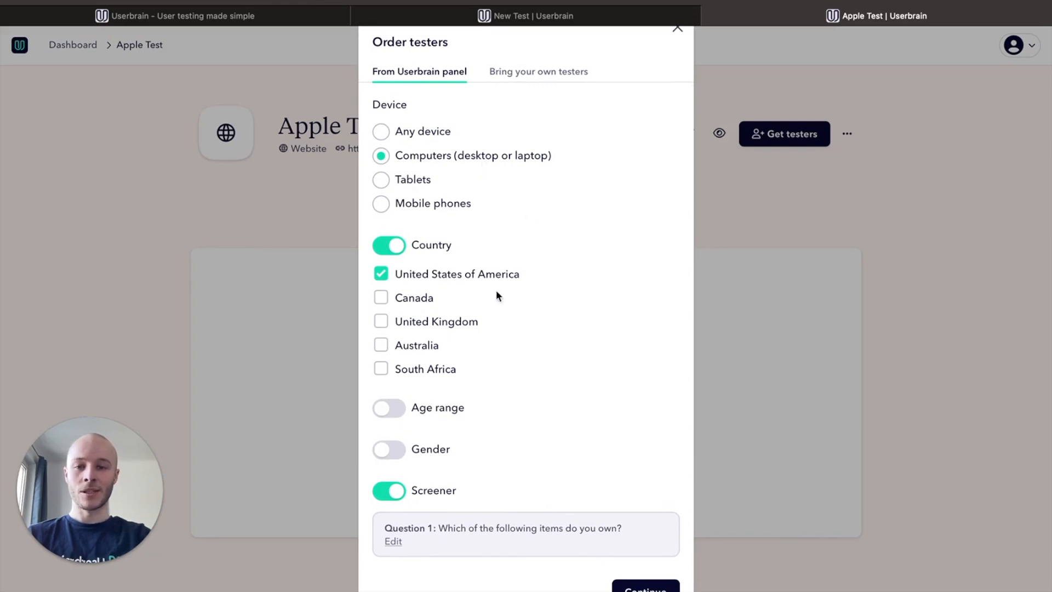
{"action": "mouse_move", "coordinate": [429, 320]}
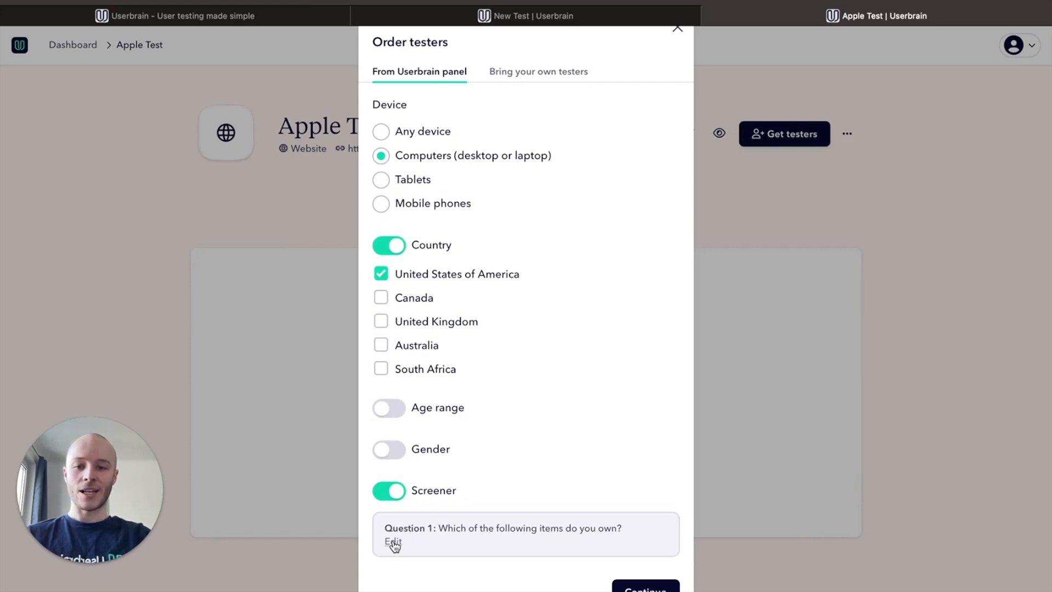
- Save the screener approving Laptop owners, ignoring bicycle, car, guitar and piano
{"action": "left_click", "coordinate": [392, 541]}
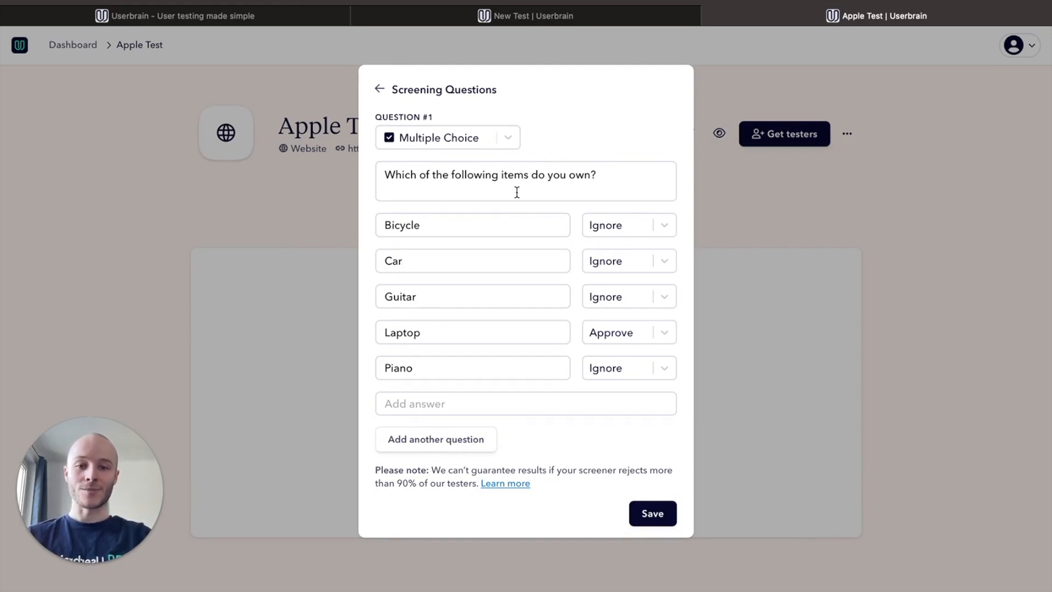
{"action": "mouse_move", "coordinate": [468, 302]}
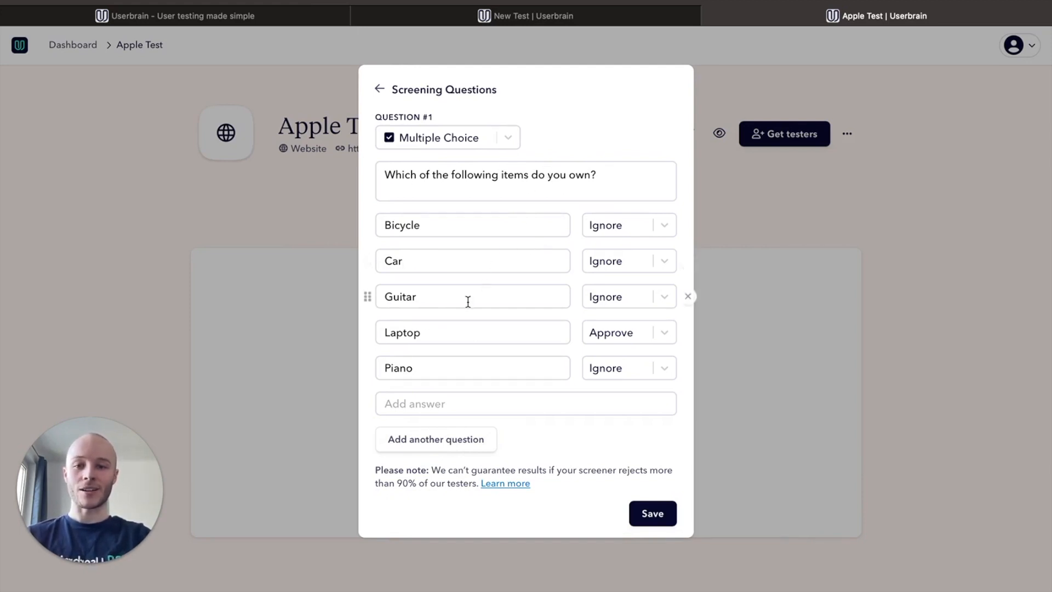
{"action": "mouse_move", "coordinate": [441, 354]}
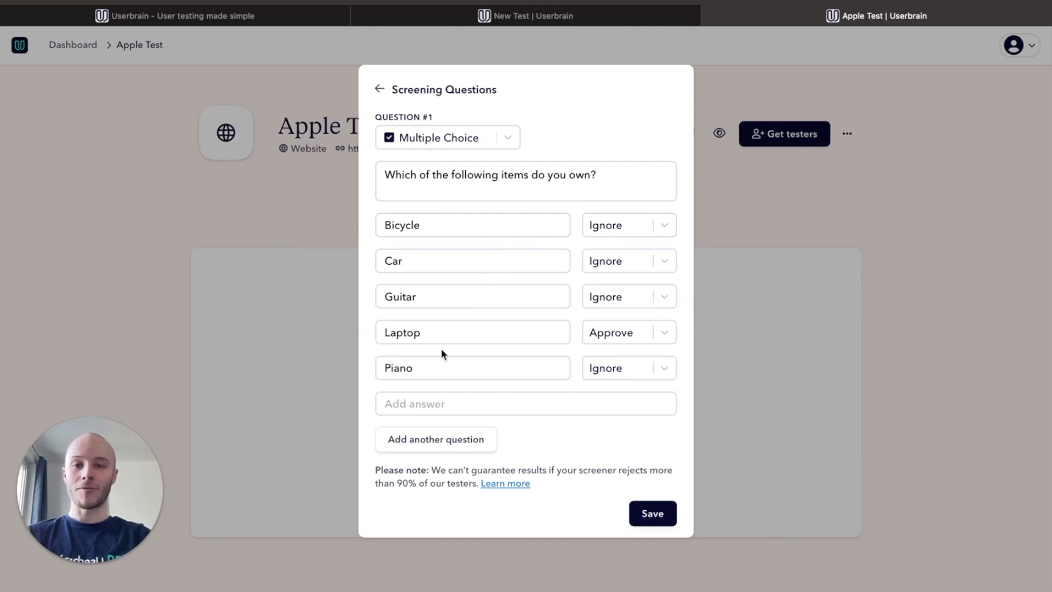
{"action": "mouse_move", "coordinate": [447, 338]}
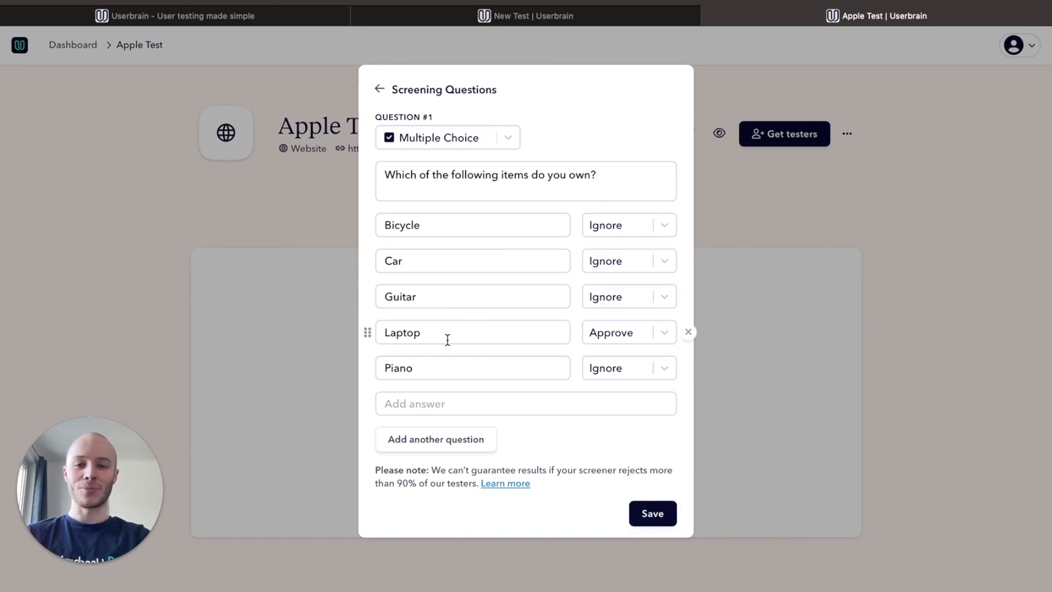
{"action": "mouse_move", "coordinate": [631, 260]}
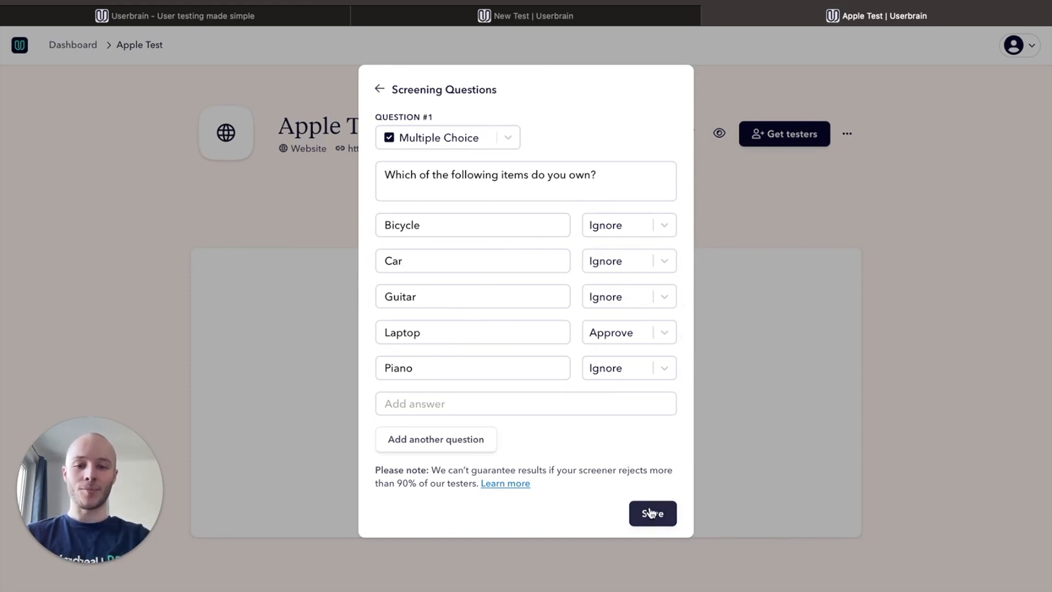
{"action": "left_click", "coordinate": [651, 512]}
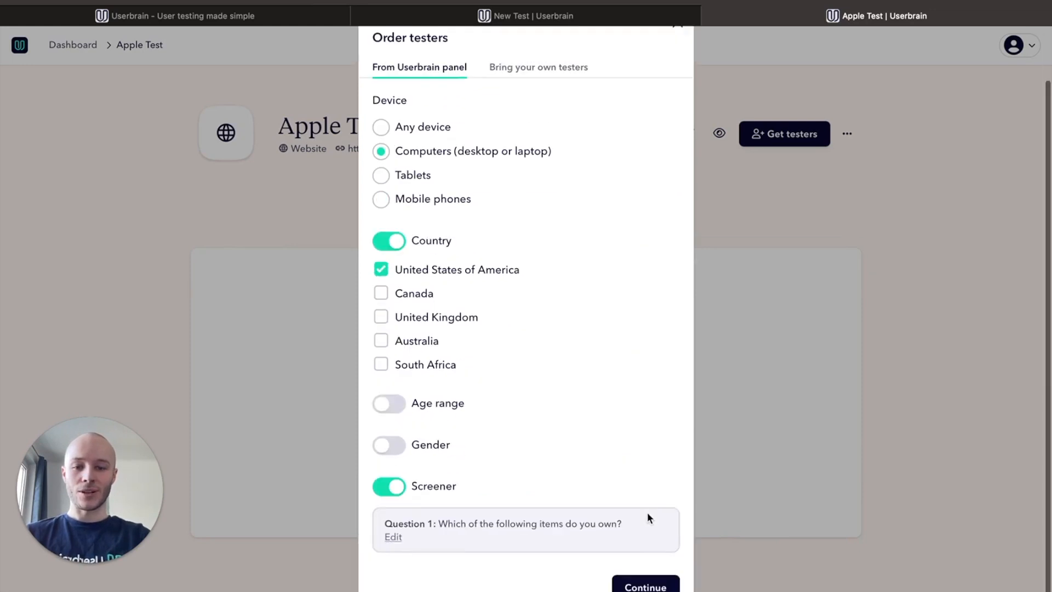
- Place the order for 5 testers, performed only once, paid from credits
{"action": "left_click", "coordinate": [644, 583]}
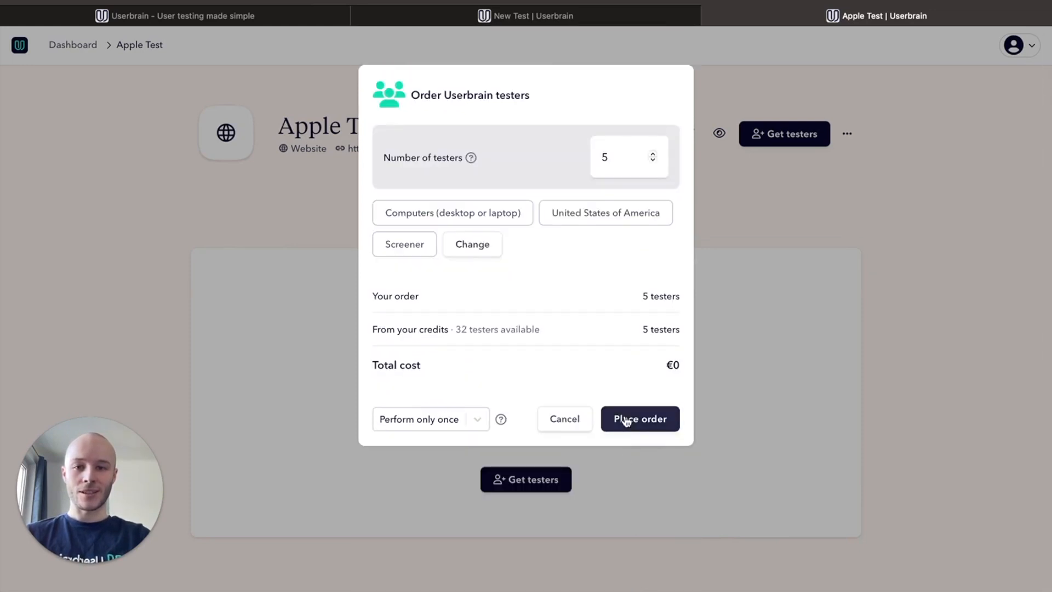
{"action": "mouse_move", "coordinate": [572, 170]}
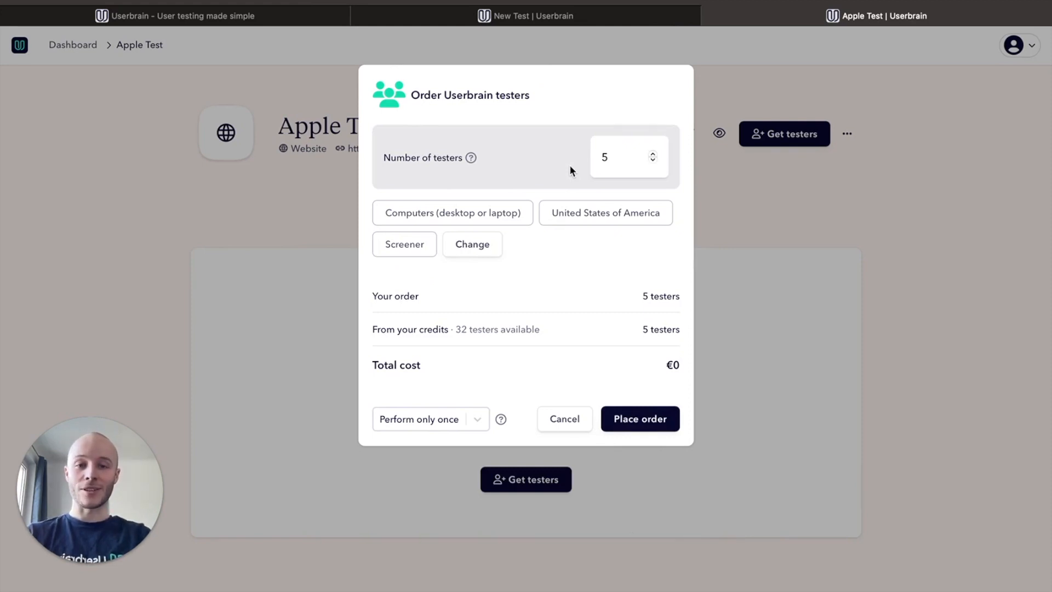
{"action": "mouse_move", "coordinate": [563, 186]}
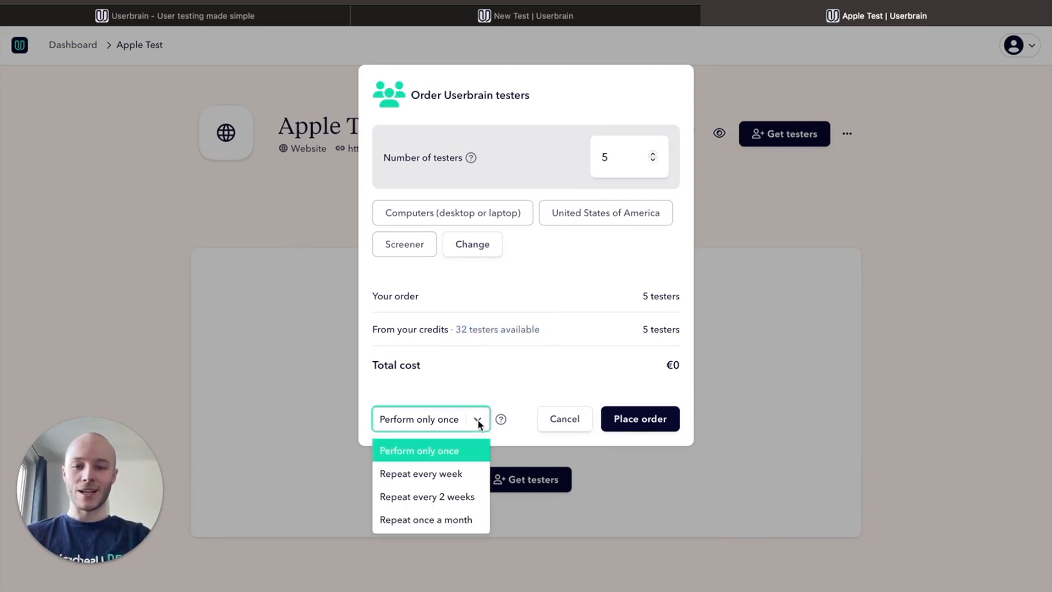
{"action": "left_click", "coordinate": [419, 450]}
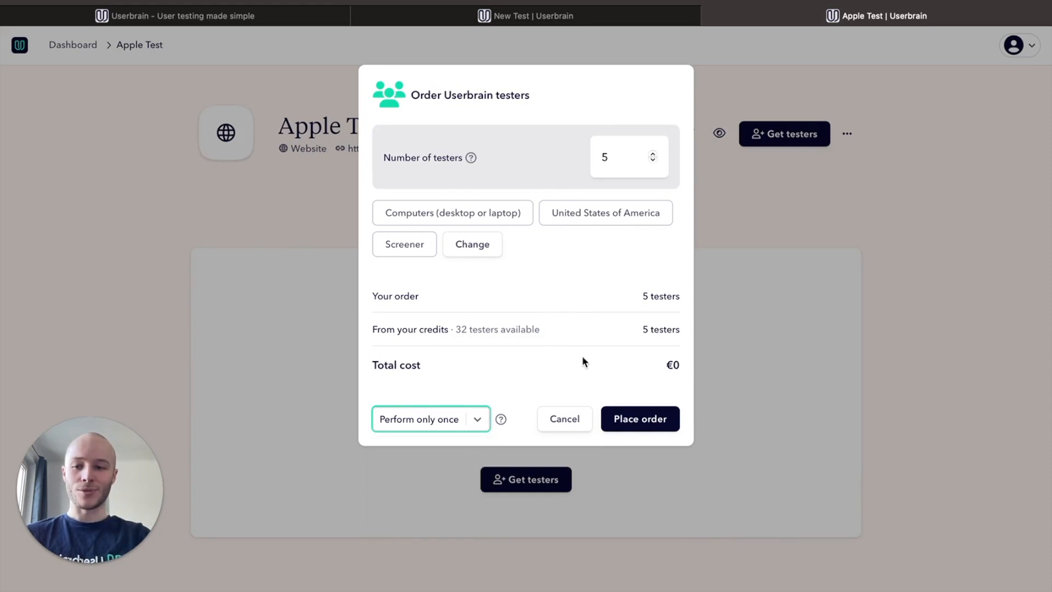
{"action": "mouse_move", "coordinate": [617, 394]}
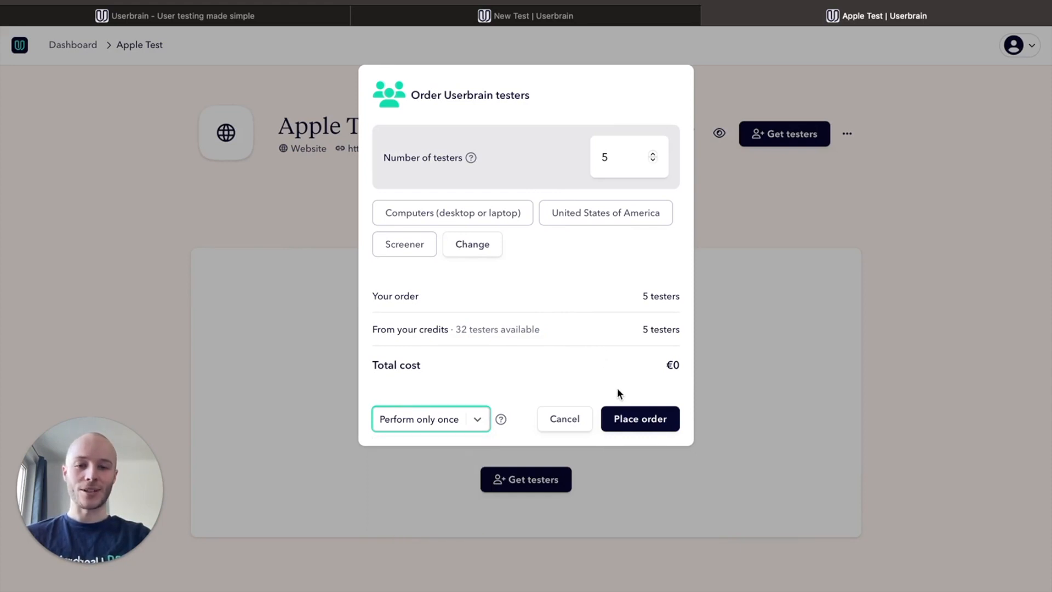
{"action": "mouse_move", "coordinate": [639, 418]}
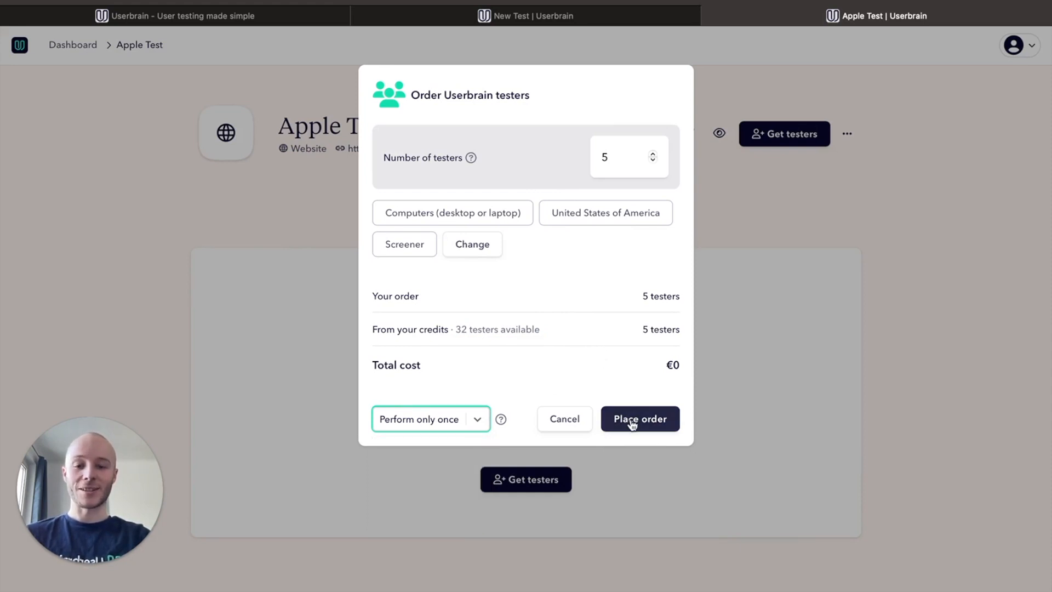
{"action": "left_click", "coordinate": [638, 417]}
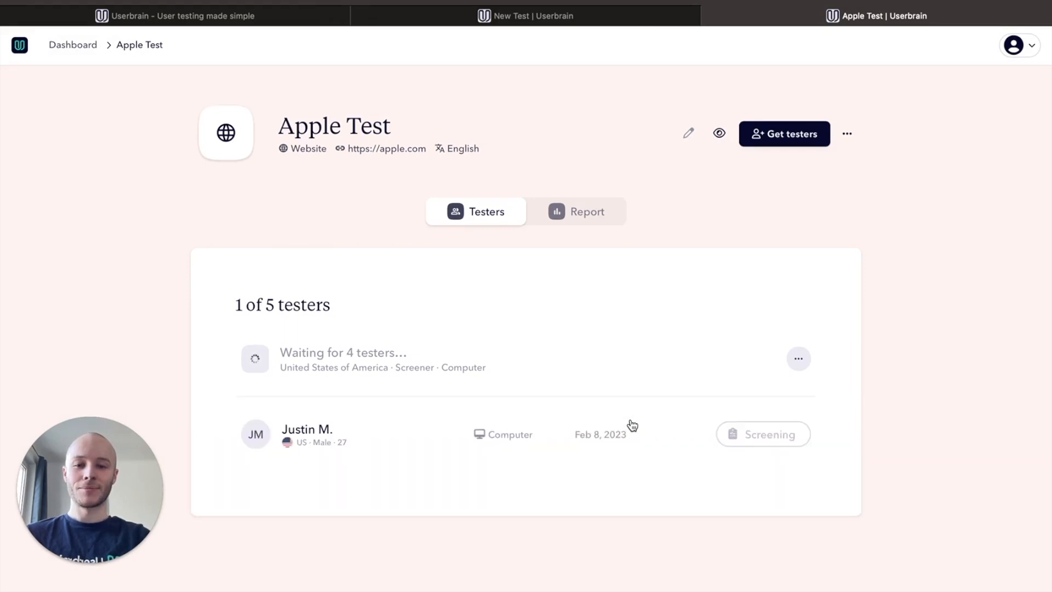
{"action": "mouse_move", "coordinate": [618, 373]}
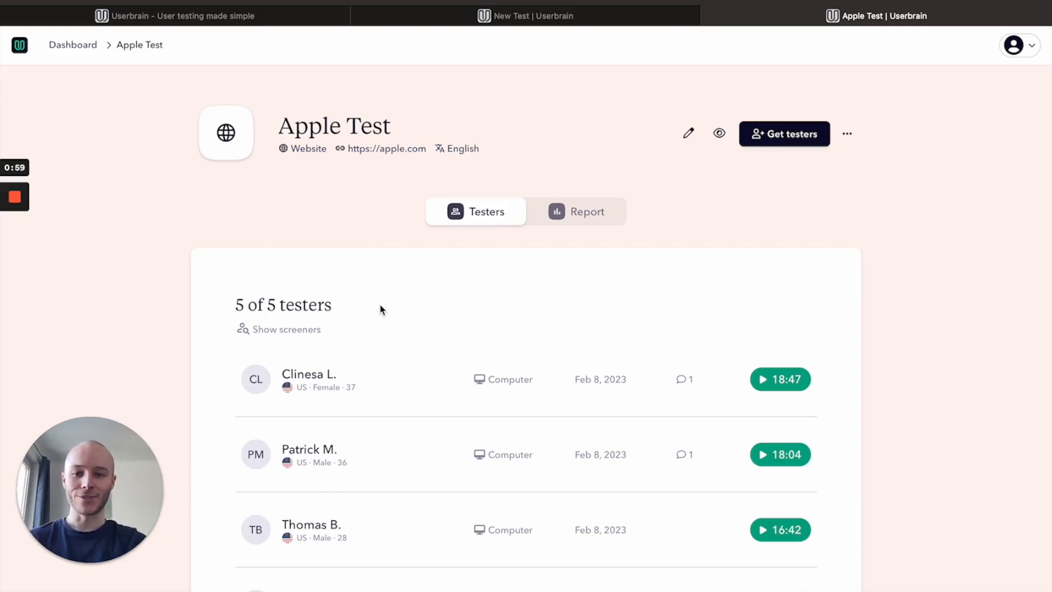
- With 5 of 5 testers finished, switch from the Testers list to the Report
{"action": "scroll", "scroll_direction": "down", "scroll_amount": 3}
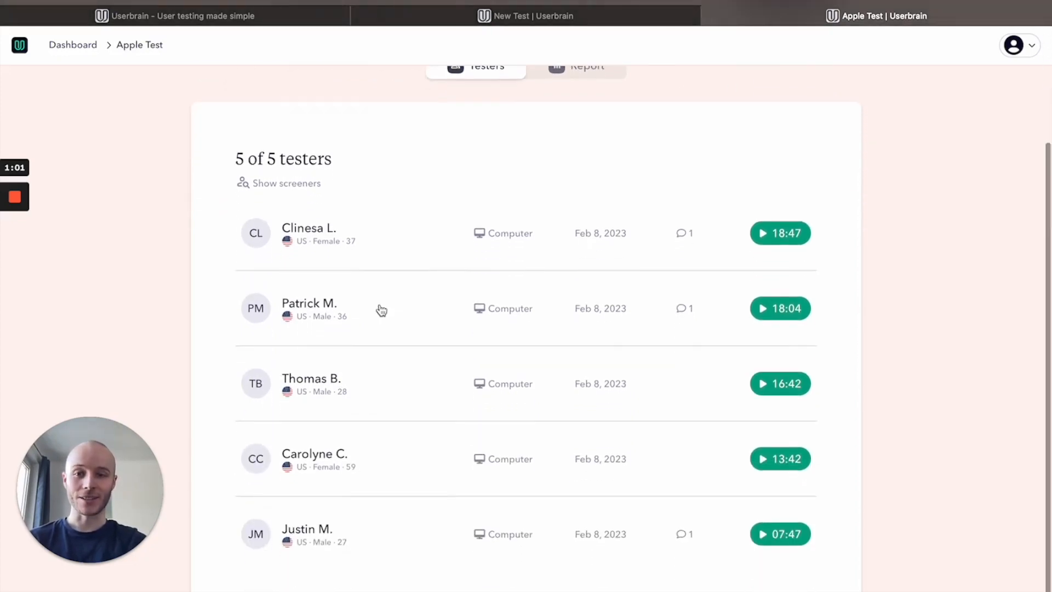
{"action": "scroll", "scroll_direction": "up", "scroll_amount": 3}
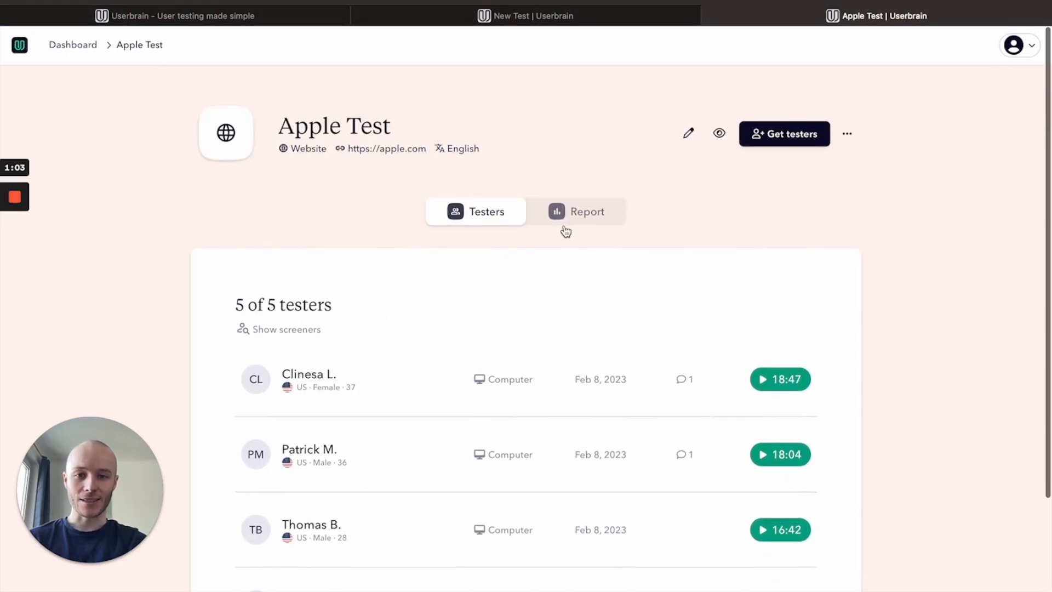
{"action": "left_click", "coordinate": [575, 212]}
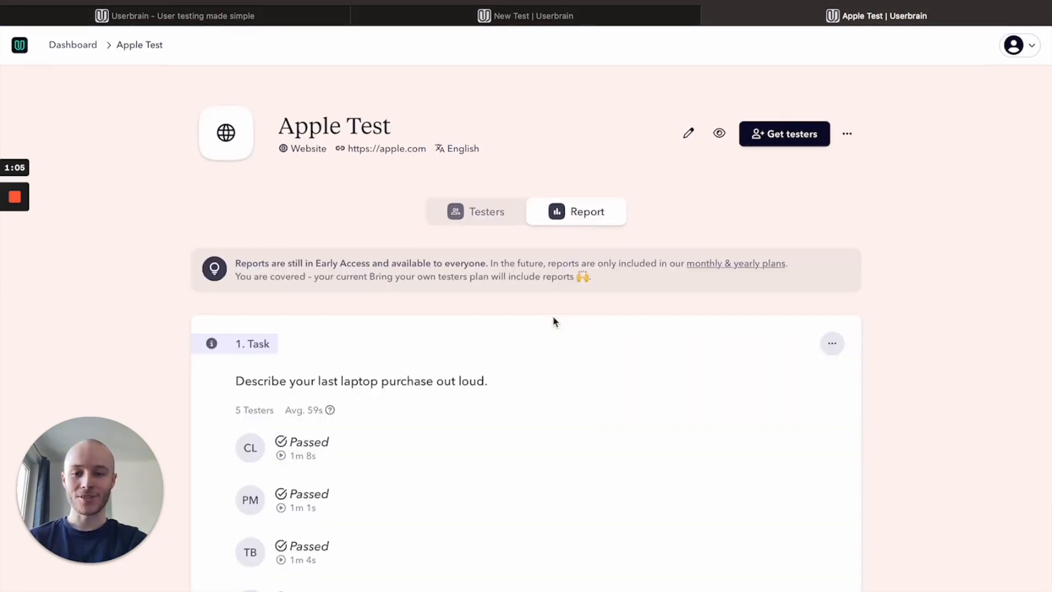
- Scroll through the report's task results, then return to the five testers' list
{"action": "scroll", "scroll_direction": "down", "scroll_amount": 3}
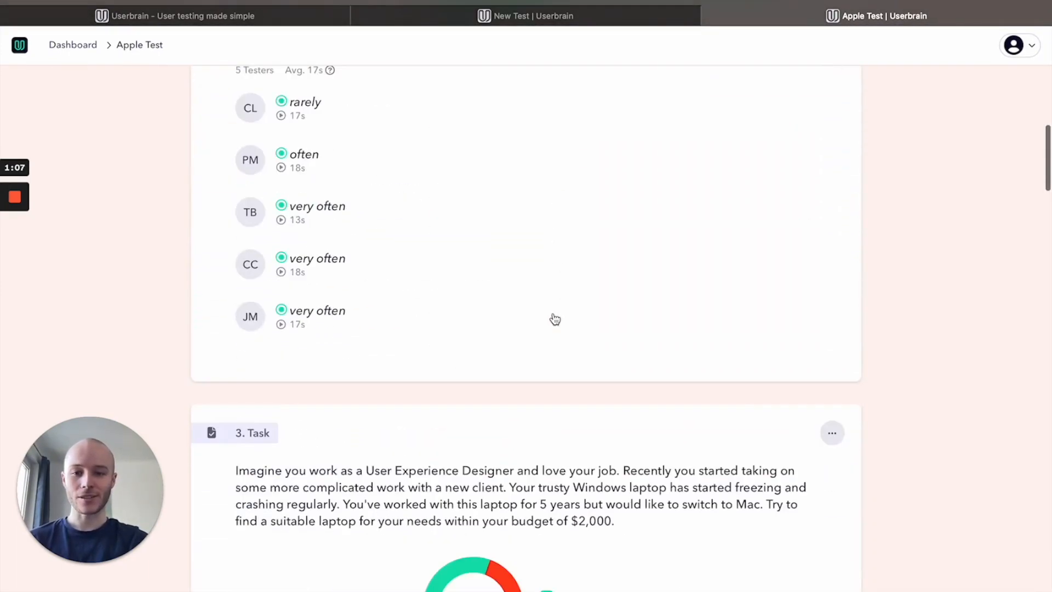
{"action": "scroll", "scroll_direction": "down", "scroll_amount": 3}
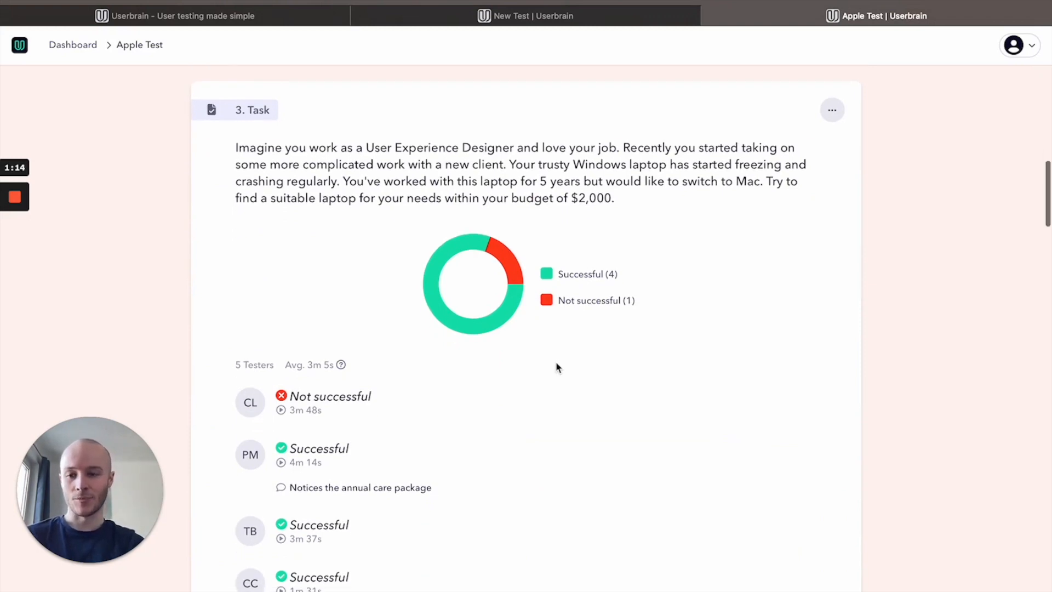
{"action": "scroll", "scroll_direction": "down", "scroll_amount": 3}
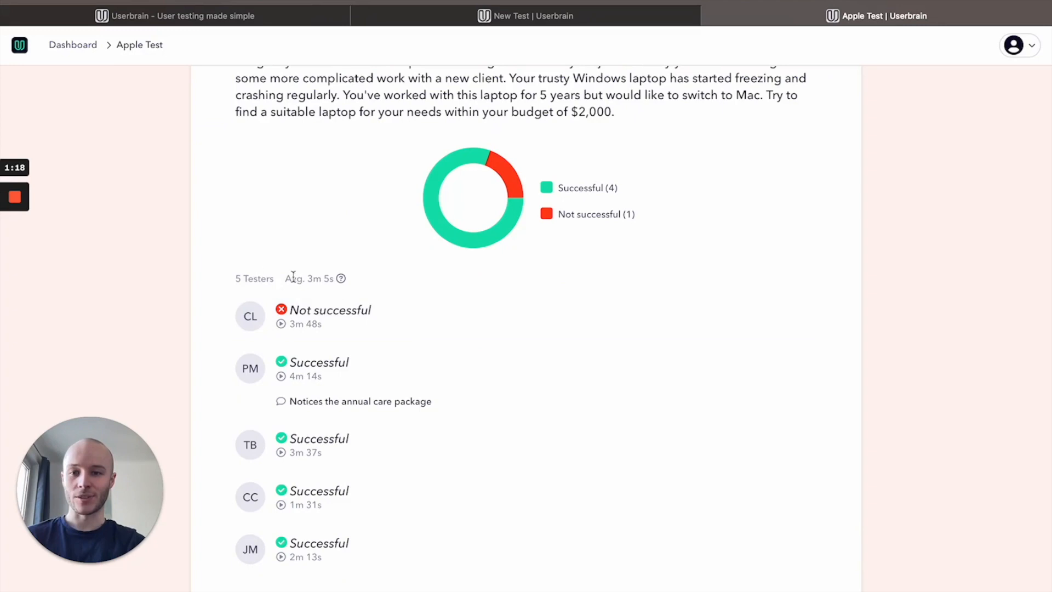
{"action": "mouse_move", "coordinate": [350, 286]}
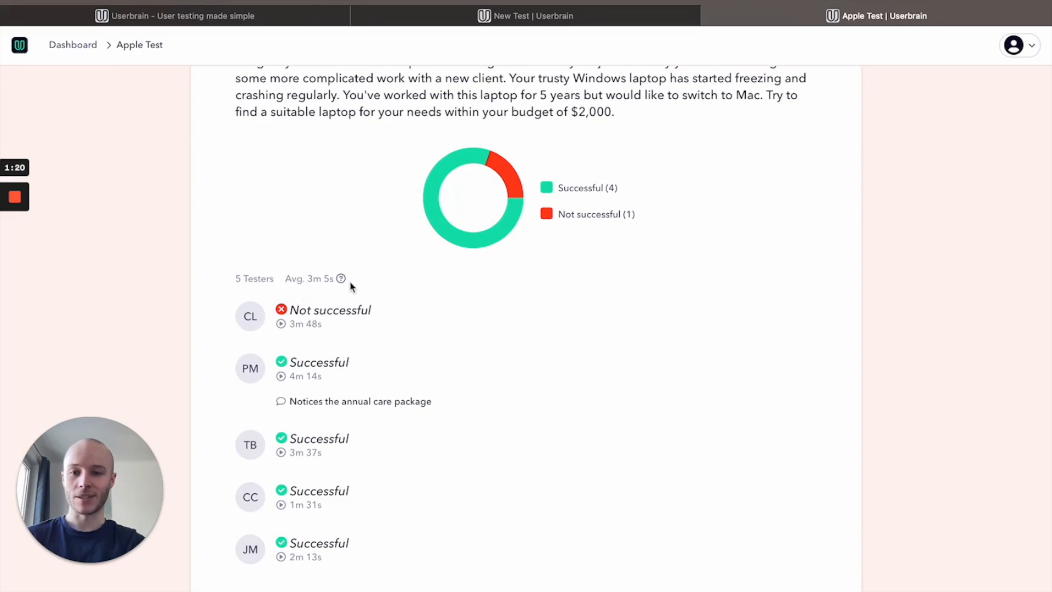
{"action": "mouse_move", "coordinate": [440, 360]}
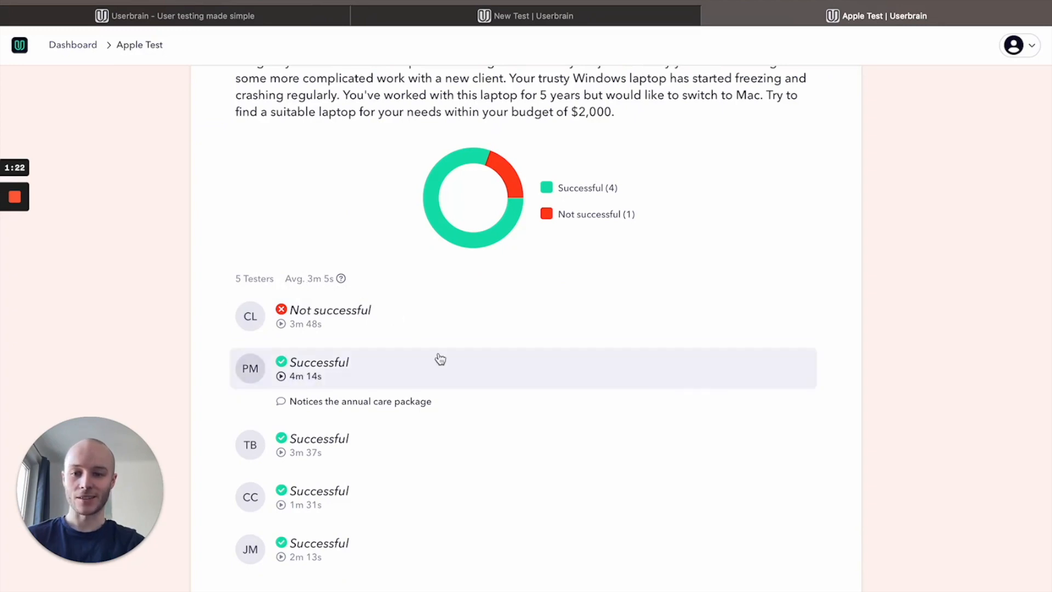
{"action": "scroll", "scroll_direction": "down", "scroll_amount": 3}
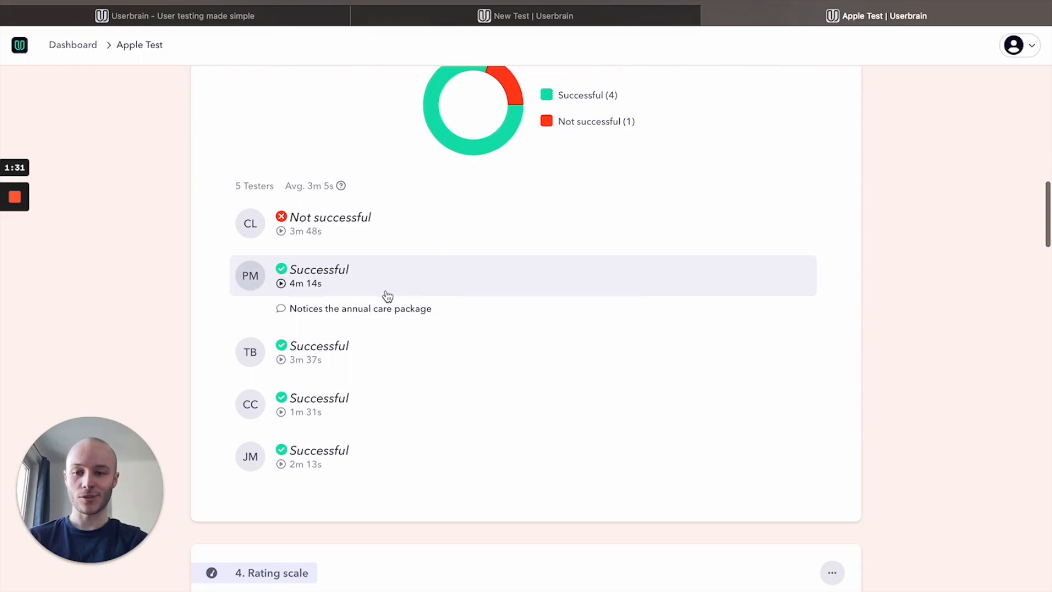
{"action": "scroll", "scroll_direction": "down", "scroll_amount": 3}
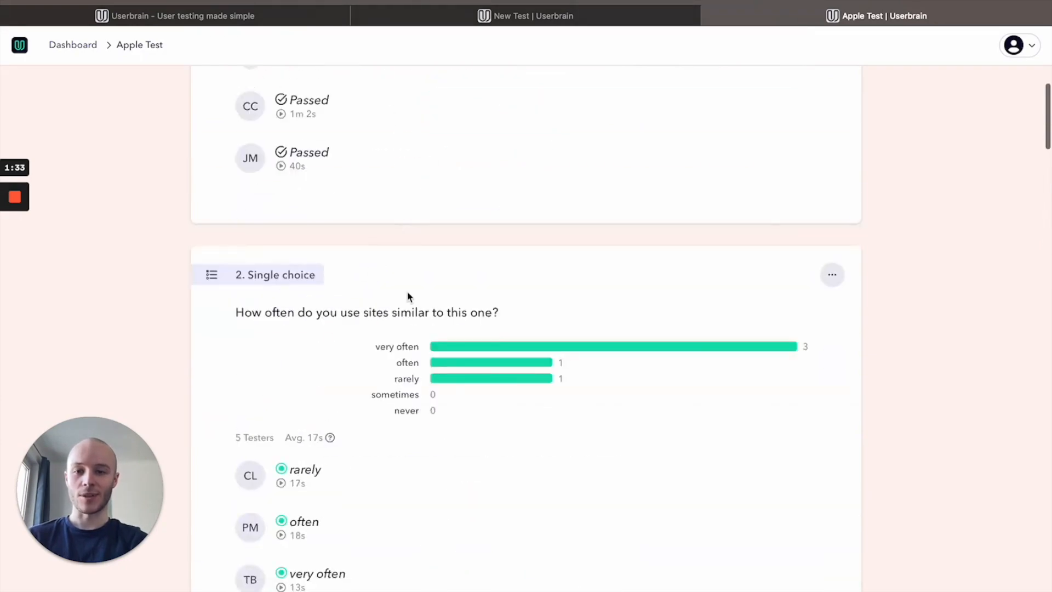
{"action": "scroll", "scroll_direction": "down", "scroll_amount": 3}
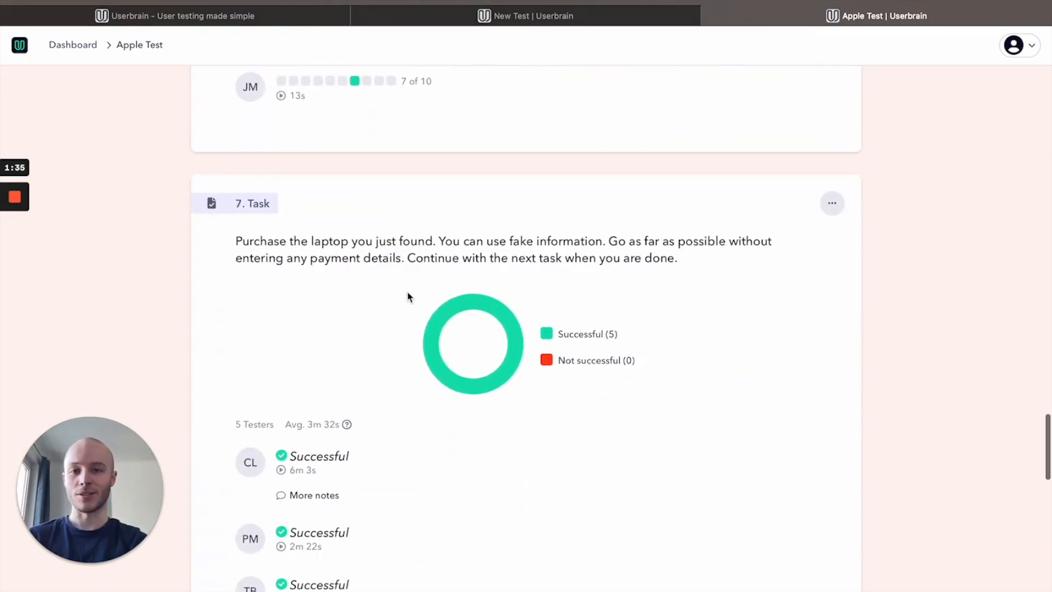
{"action": "scroll", "scroll_direction": "up", "scroll_amount": 3}
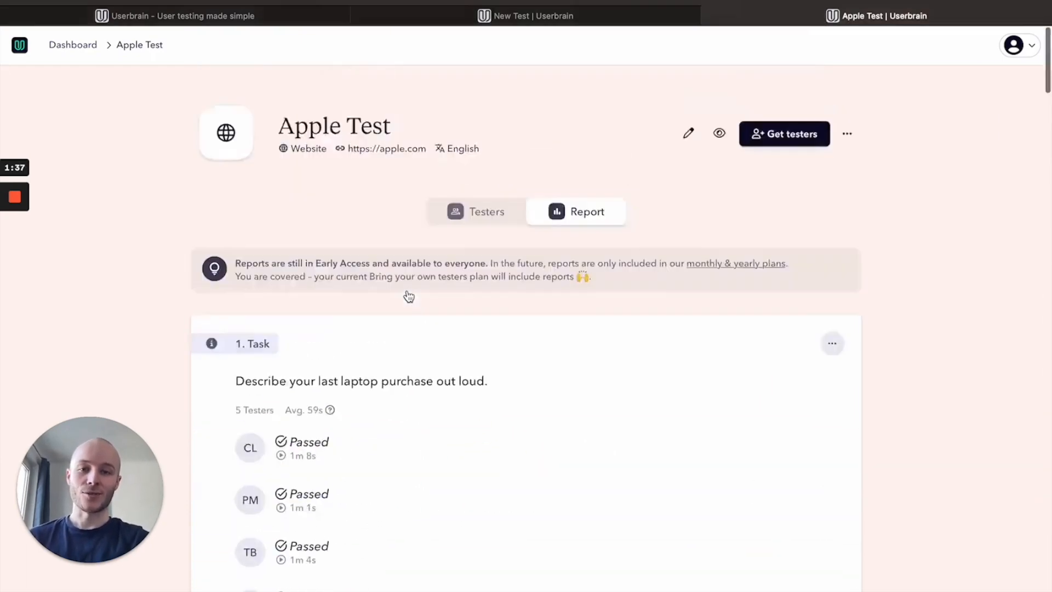
{"action": "left_click", "coordinate": [475, 212]}
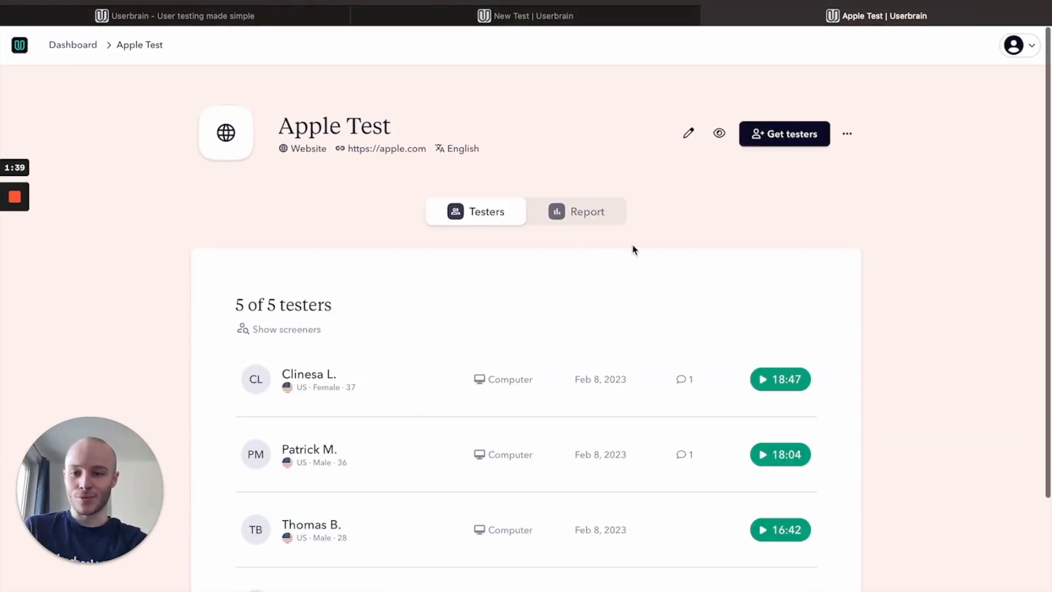